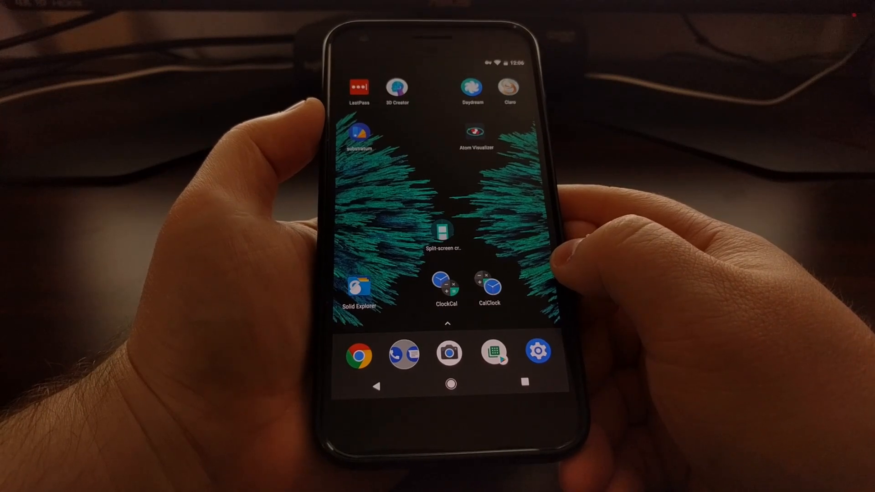
Launch Split-screen creator from the home screen next to the ClockCal and CalClock shortcuts
click(442, 232)
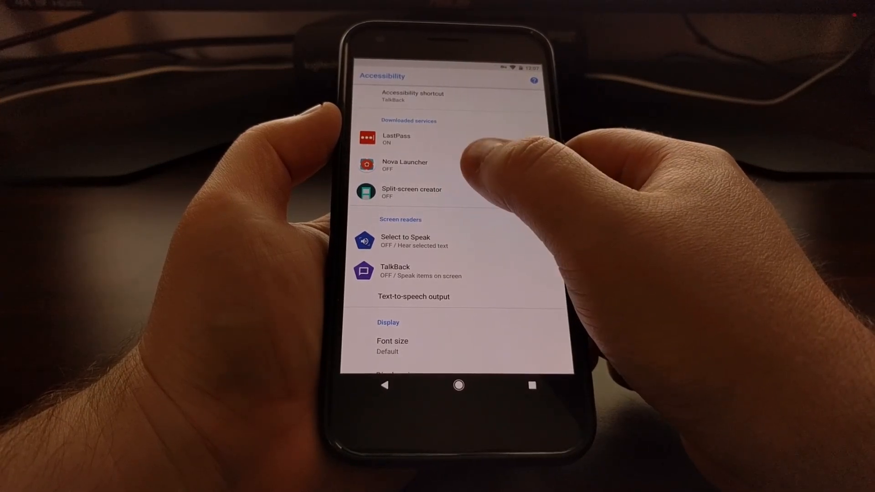
Enable the Split-screen creator accessibility service under downloaded services
click(411, 192)
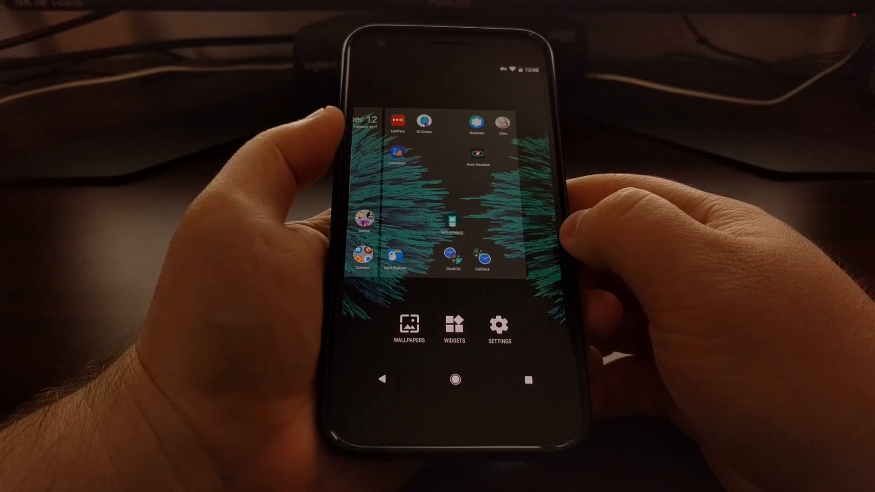
Add a Split-screen creator widget from the widget list onto the home screen
click(454, 332)
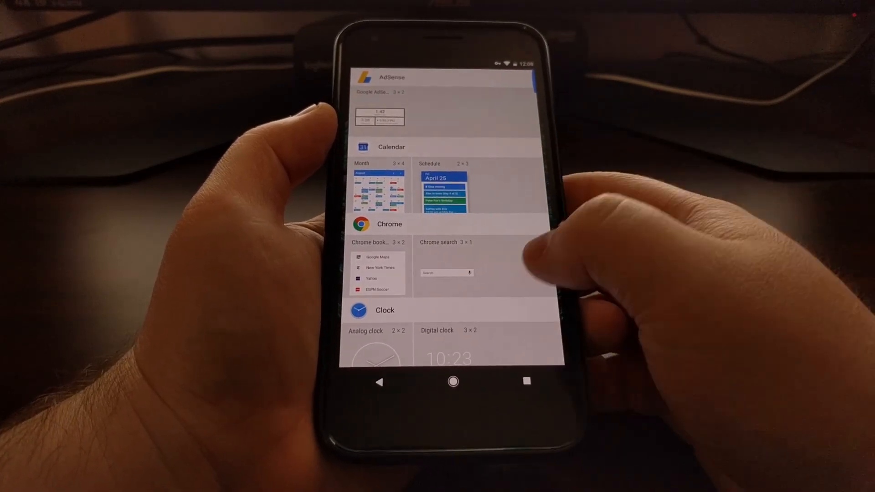
scroll(down, 3)
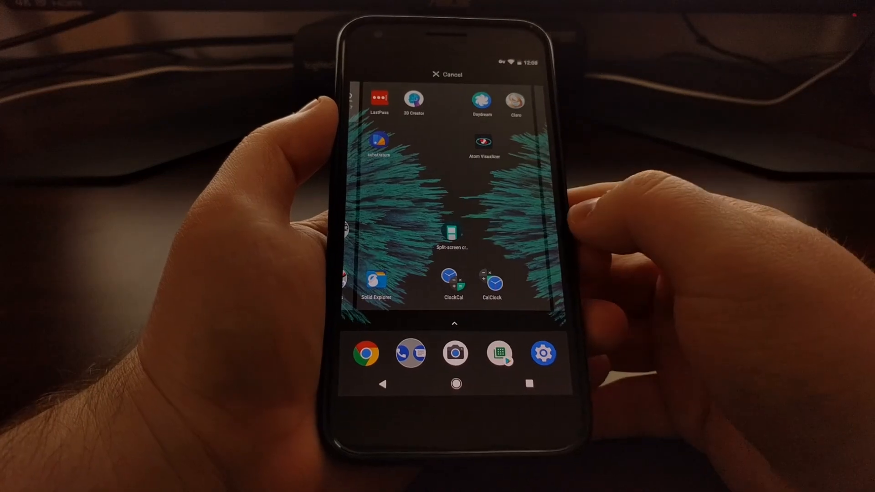
click(454, 233)
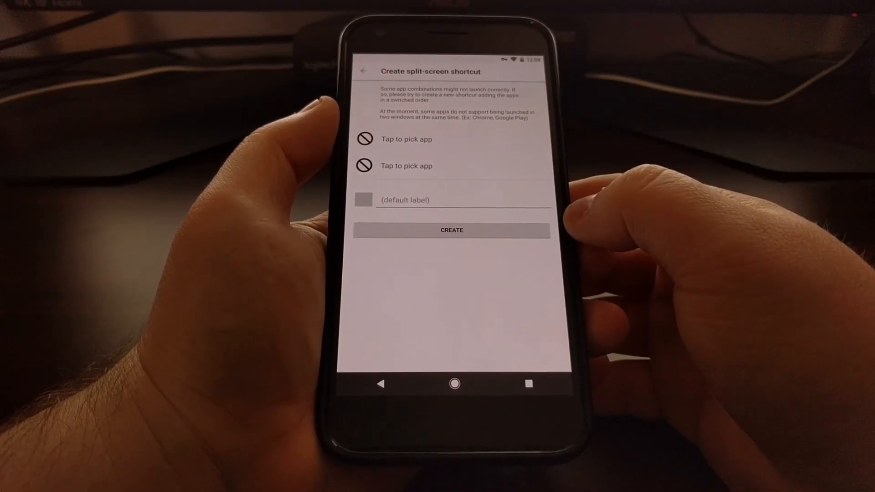
Pair Gmail with Chrome for the new shortcut and label it 'test'
click(407, 139)
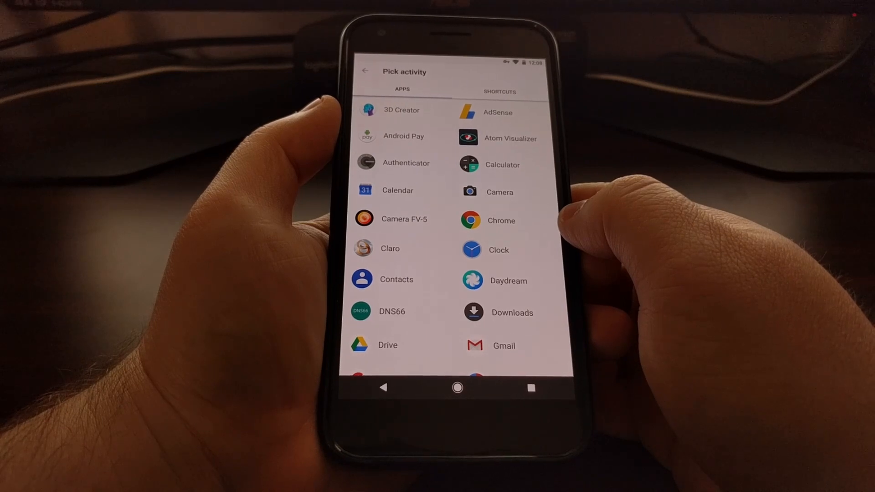
click(504, 347)
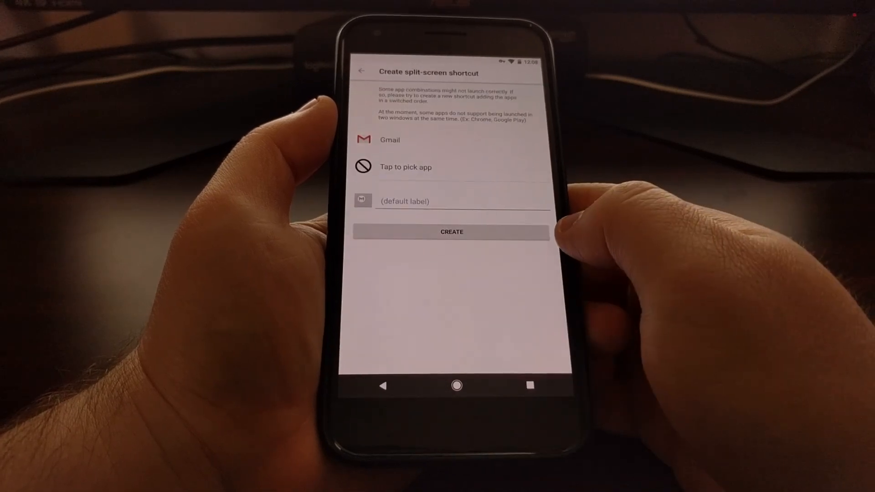
click(405, 167)
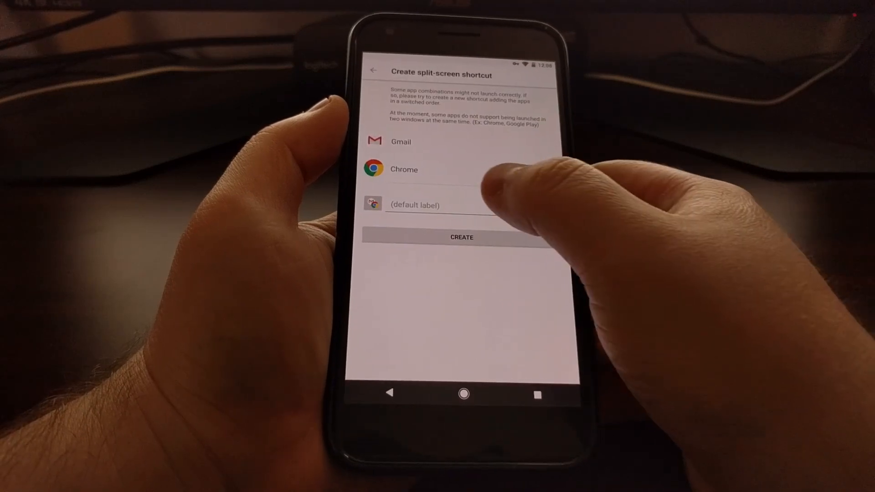
click(442, 204)
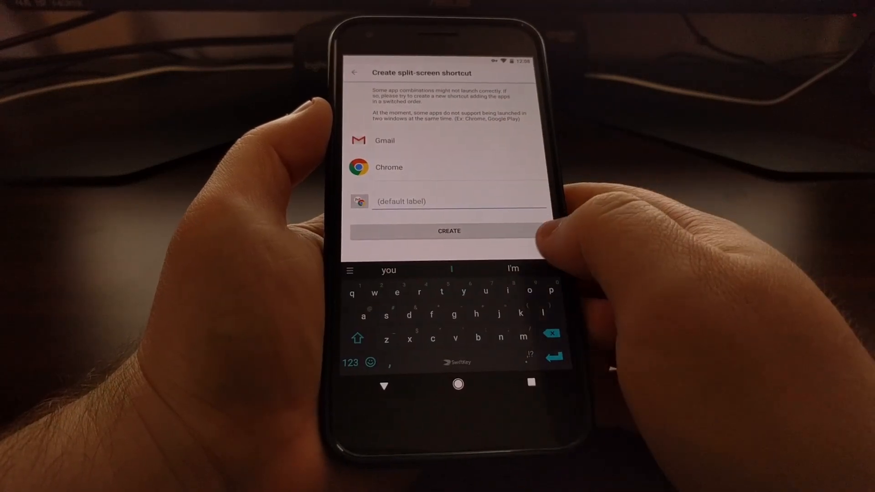
text(t)
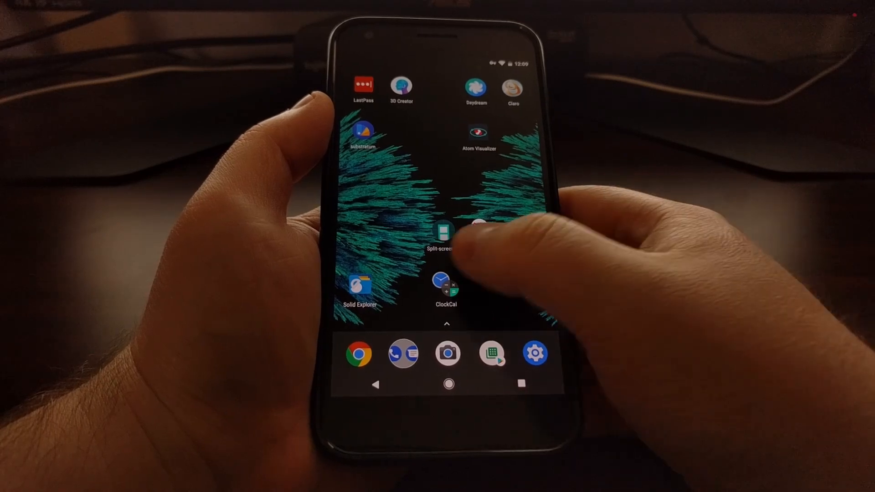
Launch the ClockCal pair into Calculator/Clock split-screen twice, returning home each time
click(446, 283)
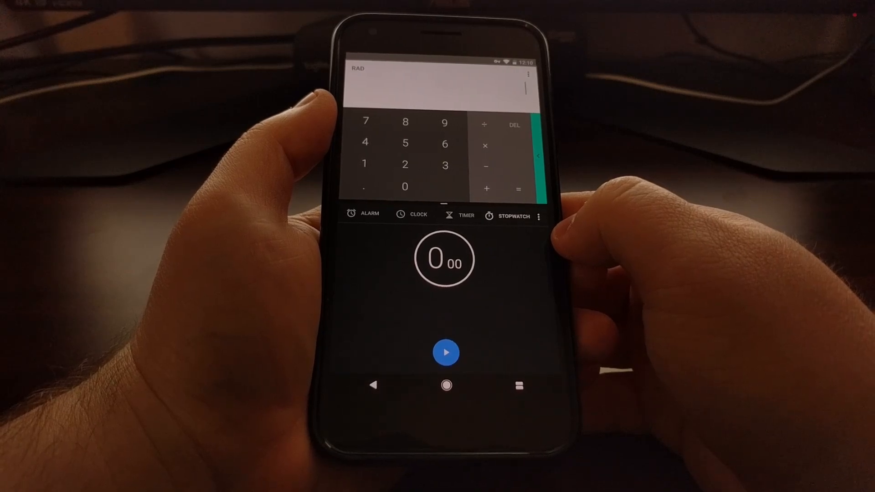
click(446, 385)
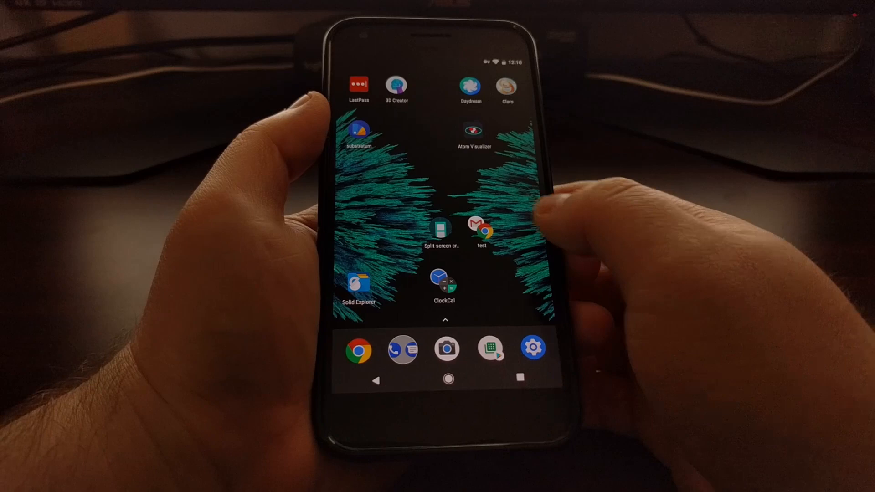
click(443, 280)
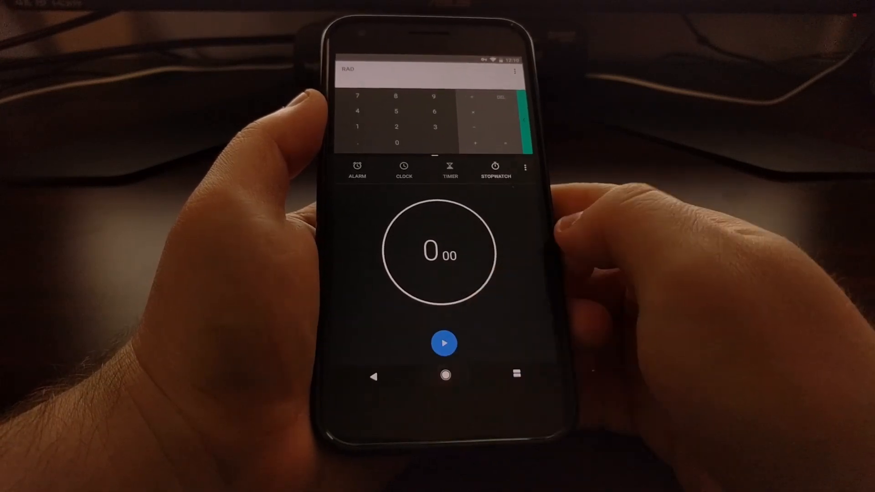
click(446, 375)
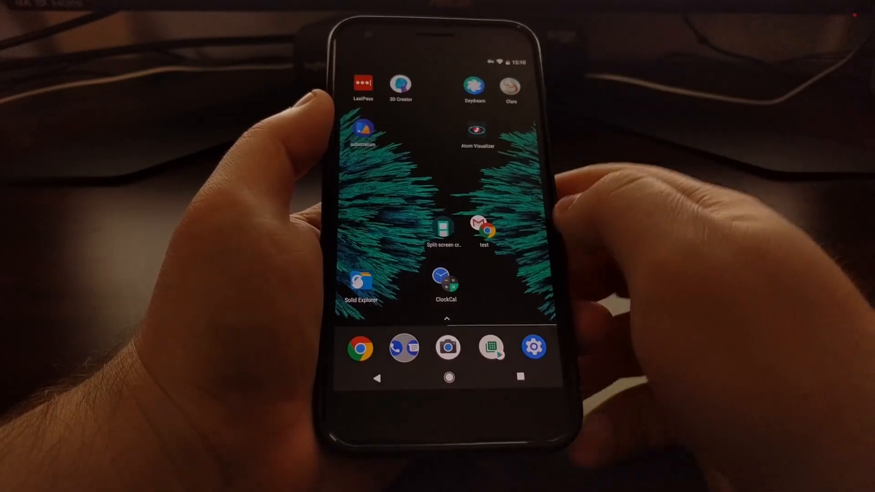